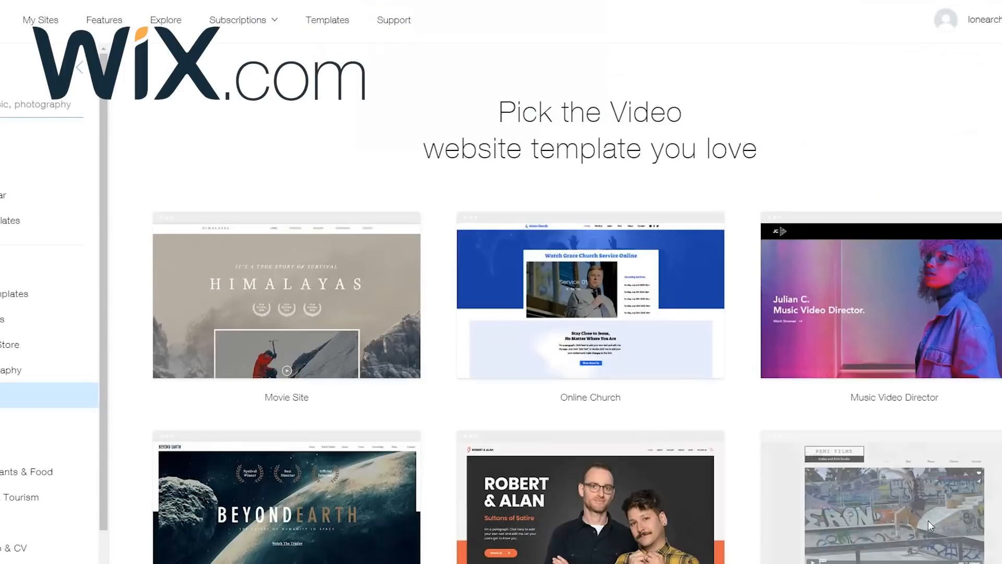
{"action": "scroll", "scroll_direction": "down", "scroll_amount": 3}
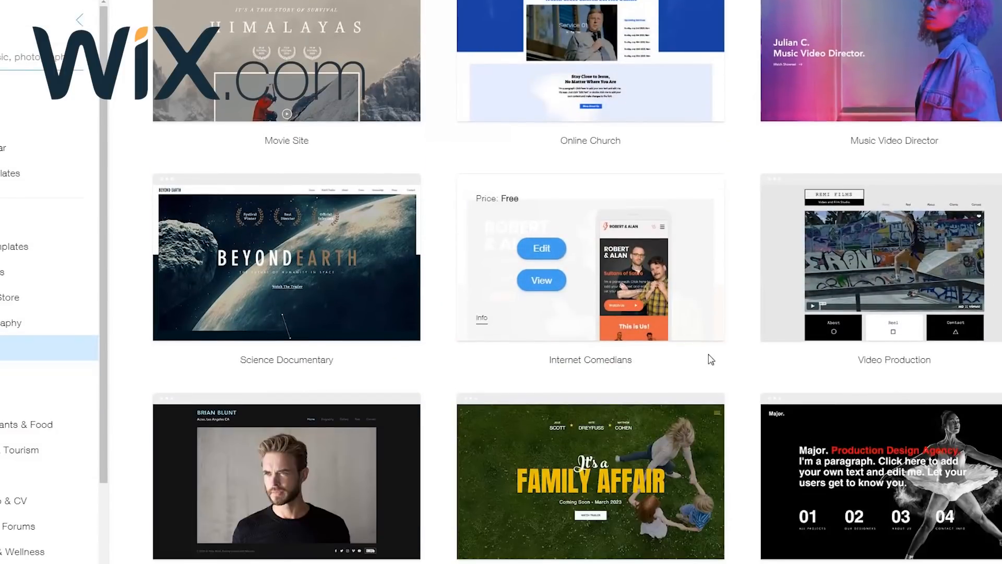